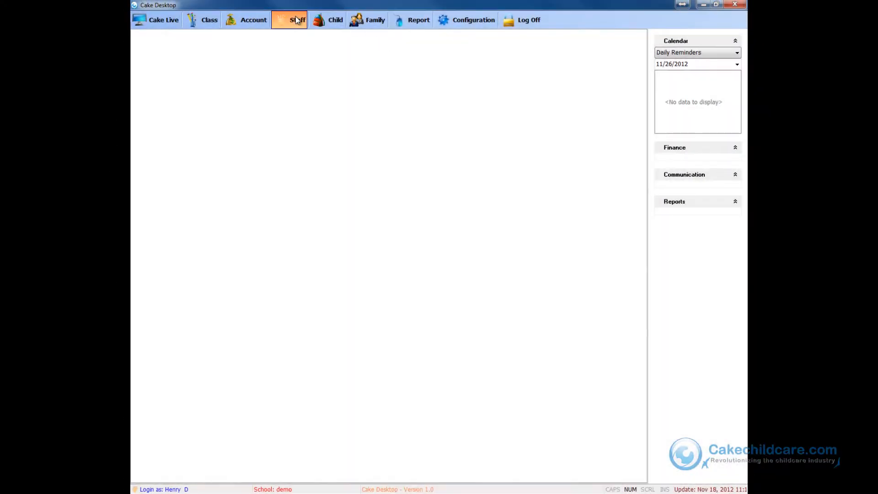
{"action": "left_click", "coordinate": [297, 20]}
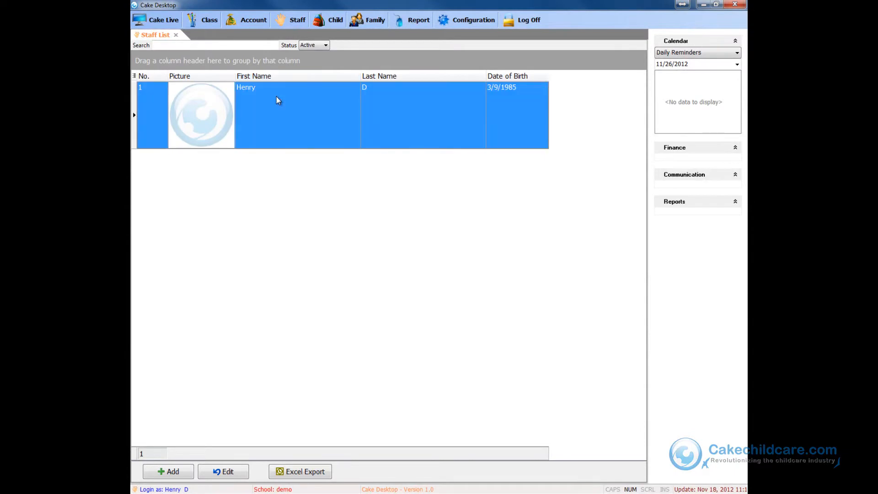
{"action": "left_click", "coordinate": [223, 471]}
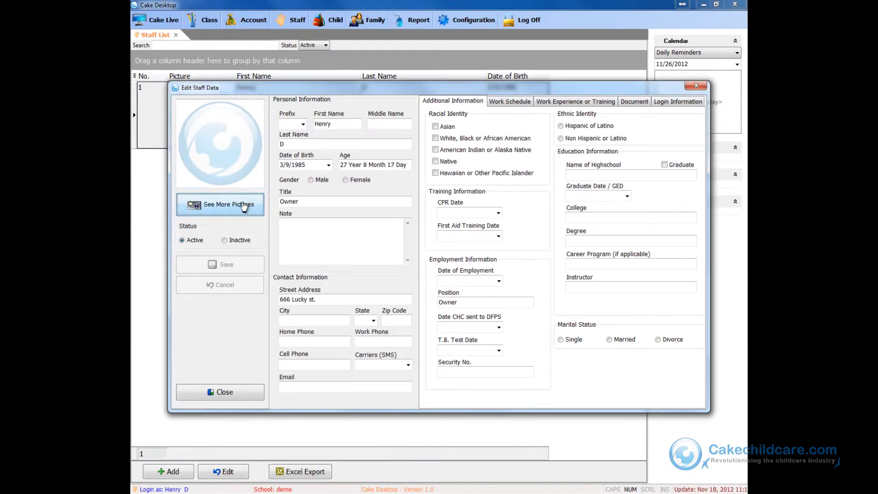
{"action": "left_click", "coordinate": [220, 204]}
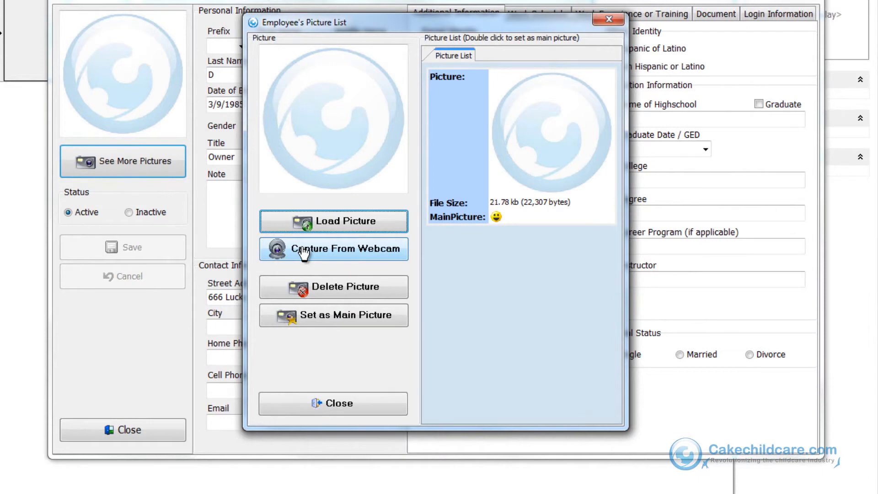
{"action": "left_click", "coordinate": [333, 249]}
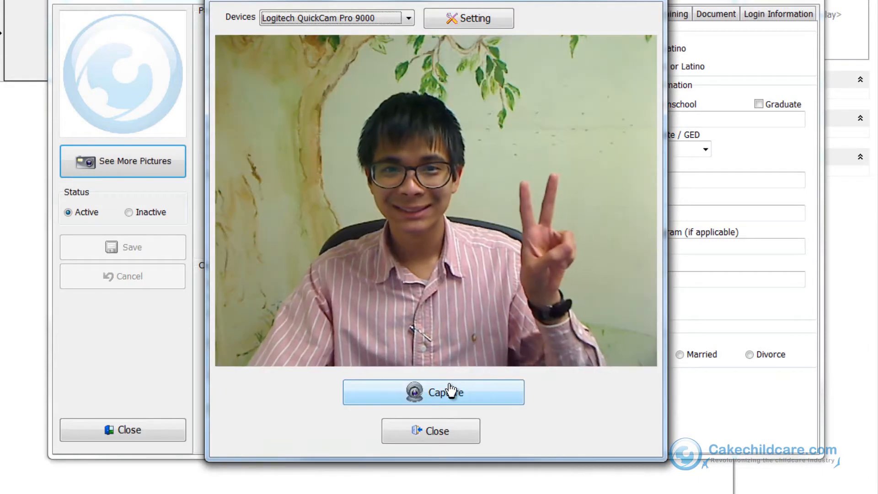
{"action": "left_click", "coordinate": [432, 391]}
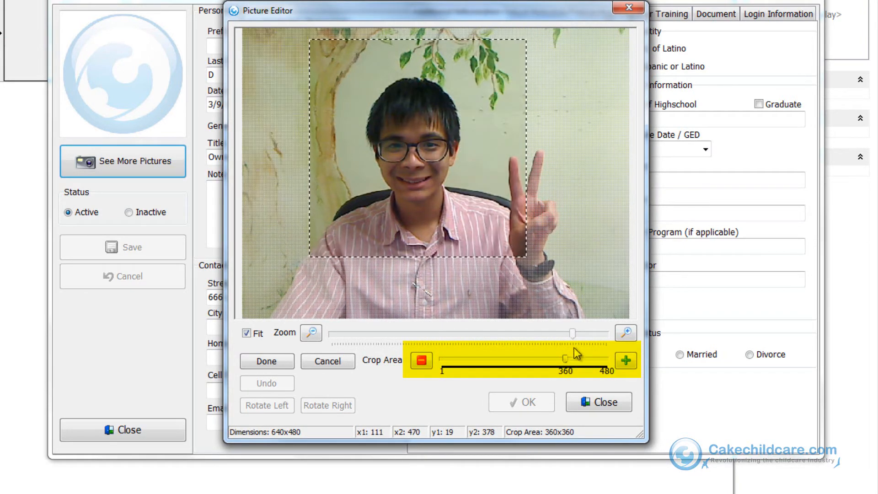
{"action": "left_click_drag", "start_coordinate": [554, 360], "coordinate": [565, 359]}
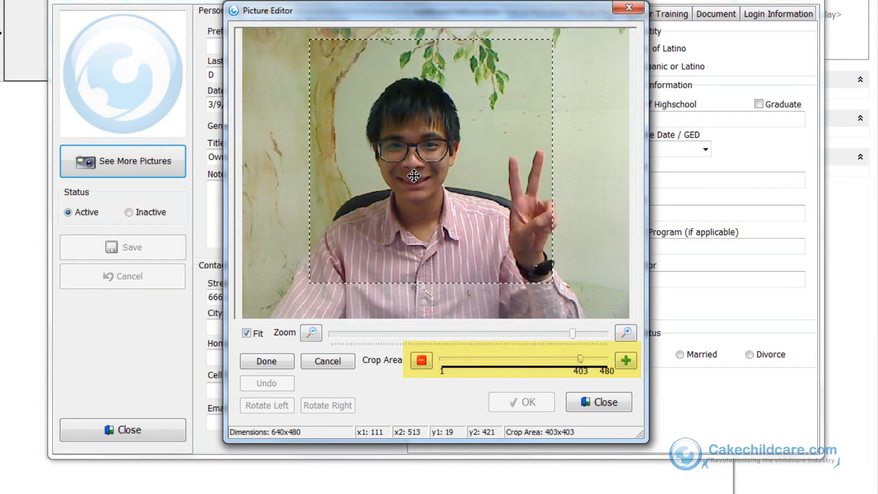
{"action": "left_click", "coordinate": [266, 360]}
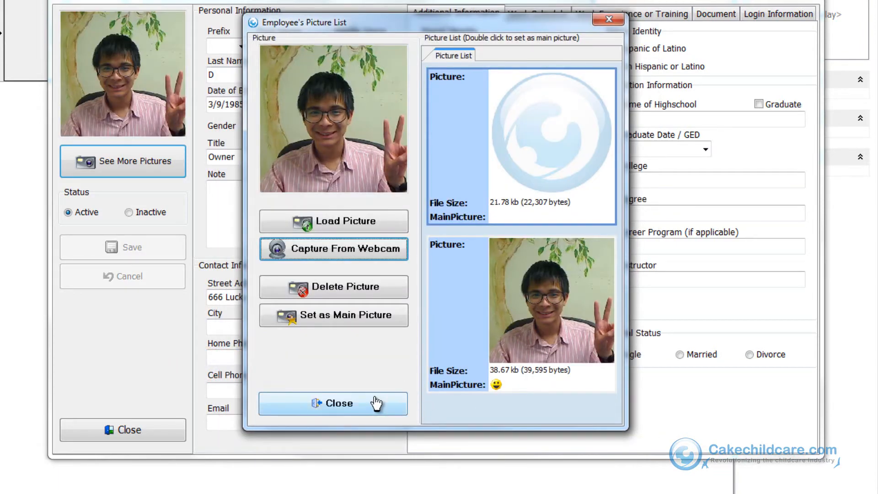
{"action": "left_click", "coordinate": [333, 403]}
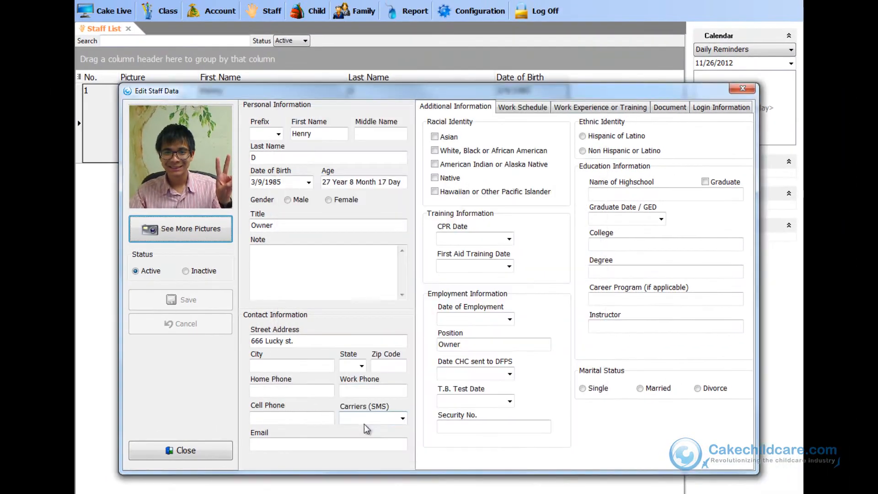
{"action": "left_click", "coordinate": [180, 450]}
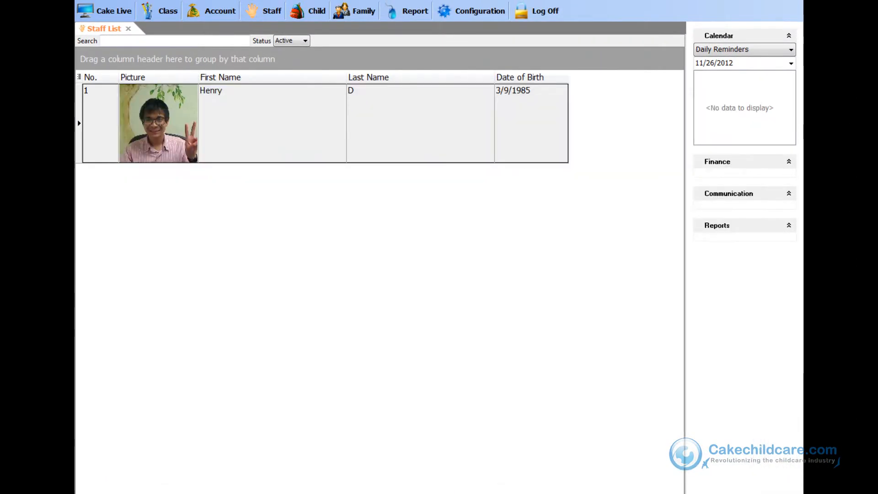
{"action": "scroll", "scroll_direction": "down", "scroll_amount": 3}
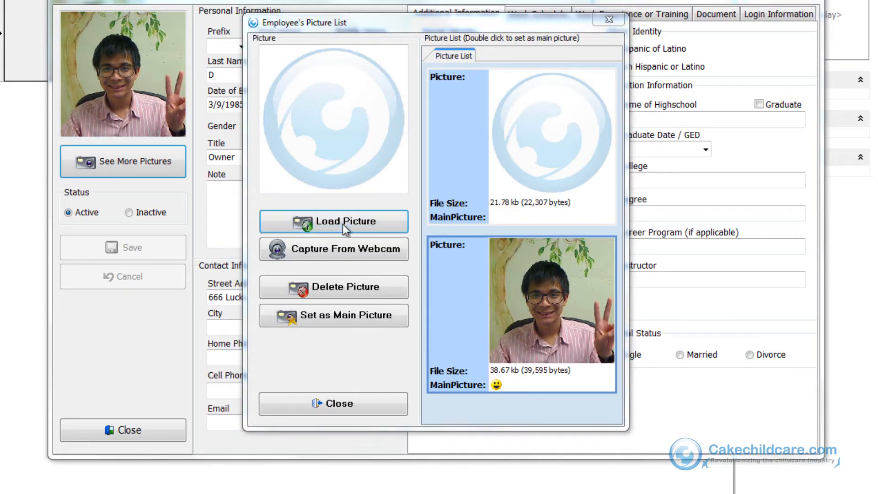
{"action": "left_click", "coordinate": [334, 222]}
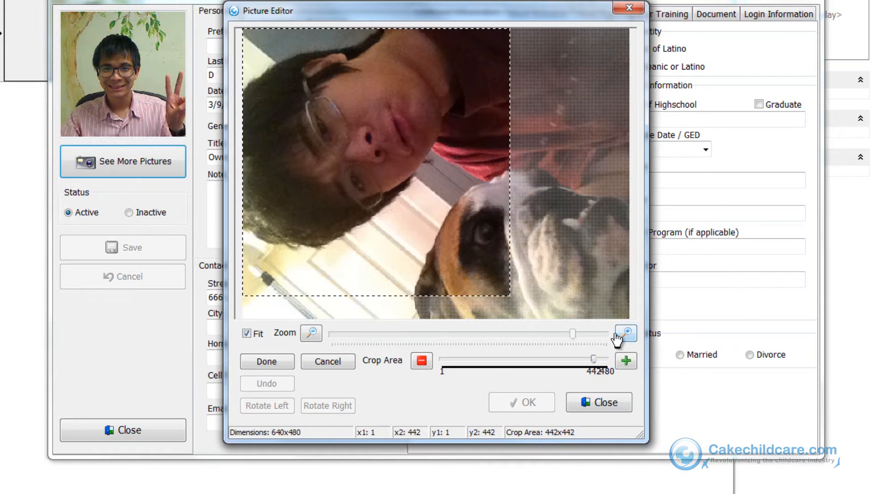
Crop the dog photo to a full-height square, rotate it upright, and save
{"action": "left_click", "coordinate": [624, 334]}
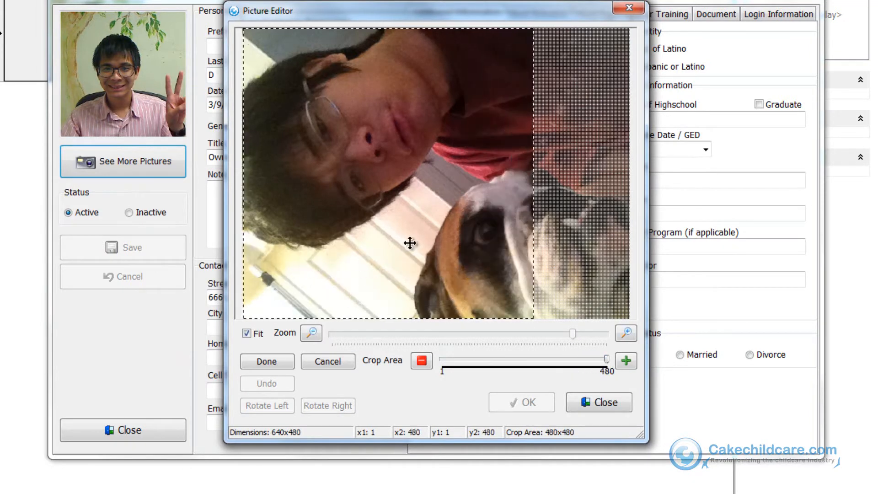
{"action": "left_click", "coordinate": [267, 361]}
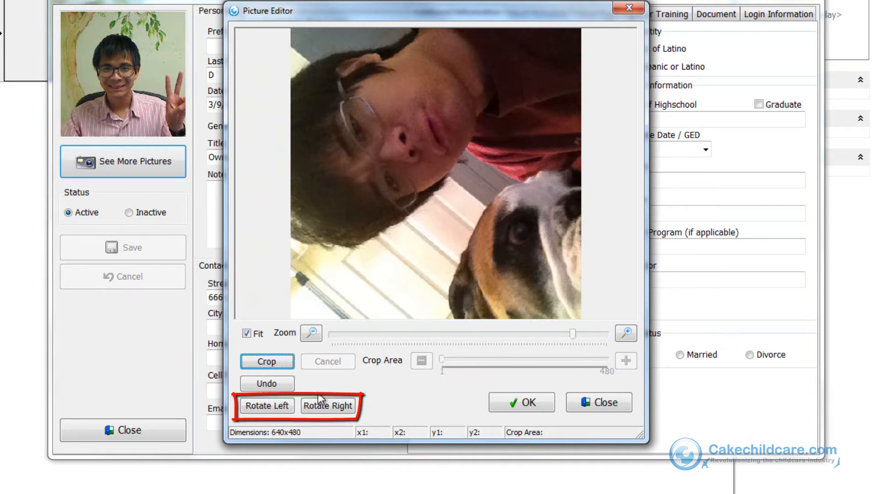
{"action": "left_click", "coordinate": [327, 405]}
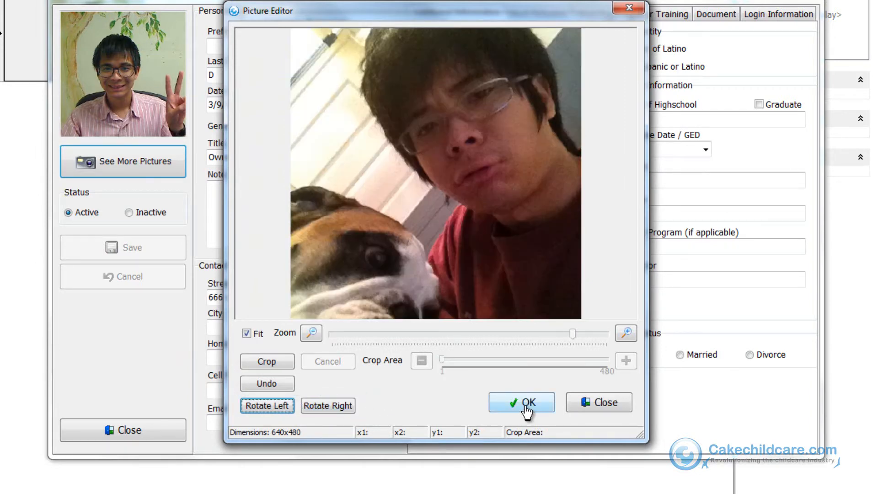
{"action": "left_click", "coordinate": [520, 402]}
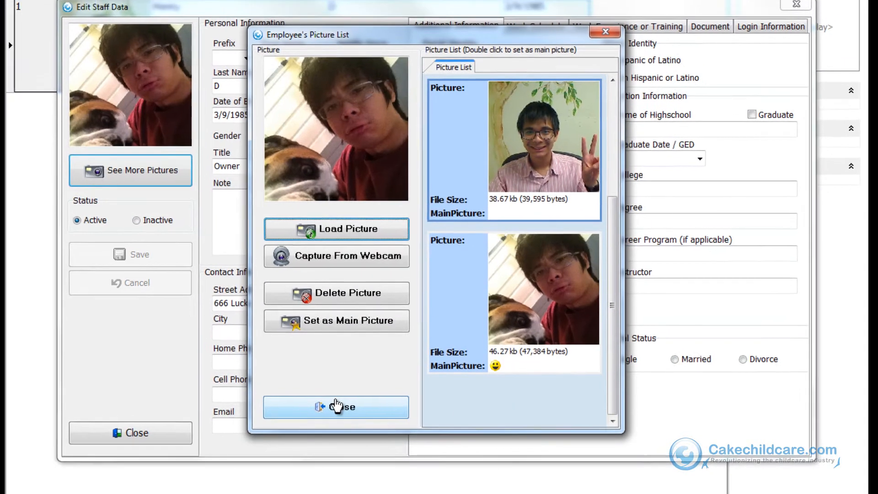
{"action": "left_click", "coordinate": [336, 406]}
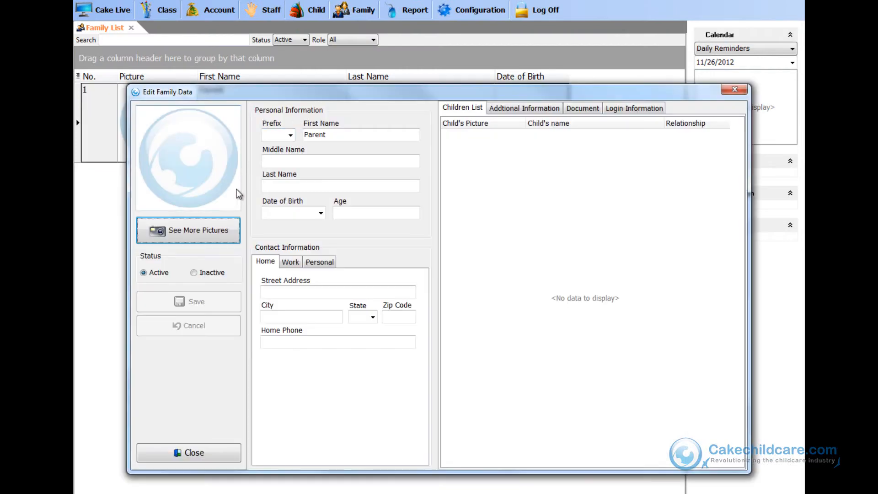
Capture a webcam photo of the woman and crop it tightly around her face
{"action": "left_click", "coordinate": [188, 231]}
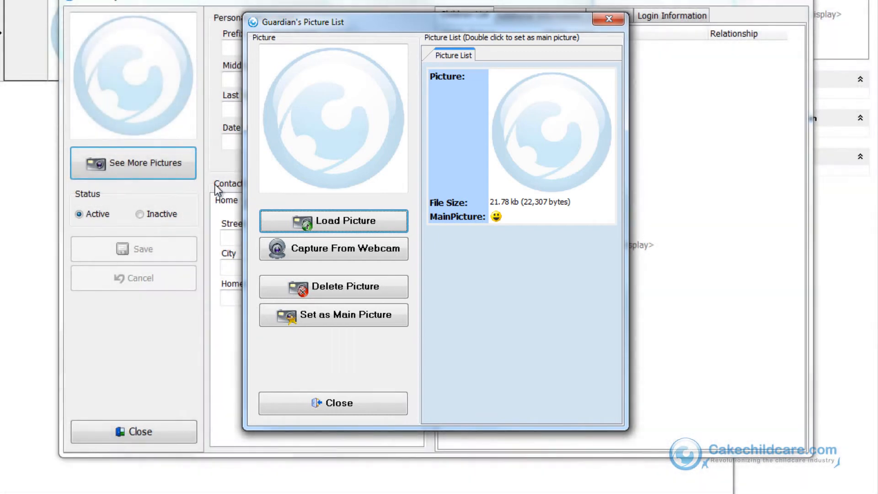
{"action": "left_click", "coordinate": [334, 249]}
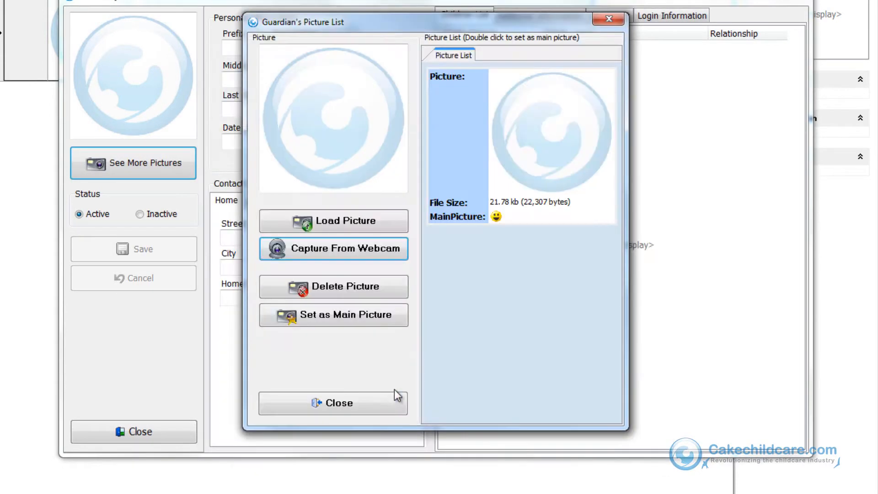
{"action": "left_click", "coordinate": [333, 248]}
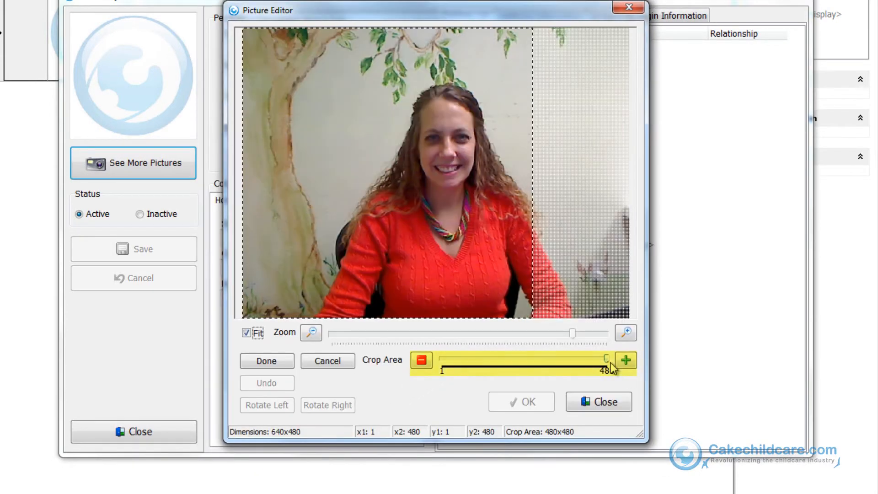
{"action": "left_click_drag", "start_coordinate": [603, 359], "coordinate": [562, 370]}
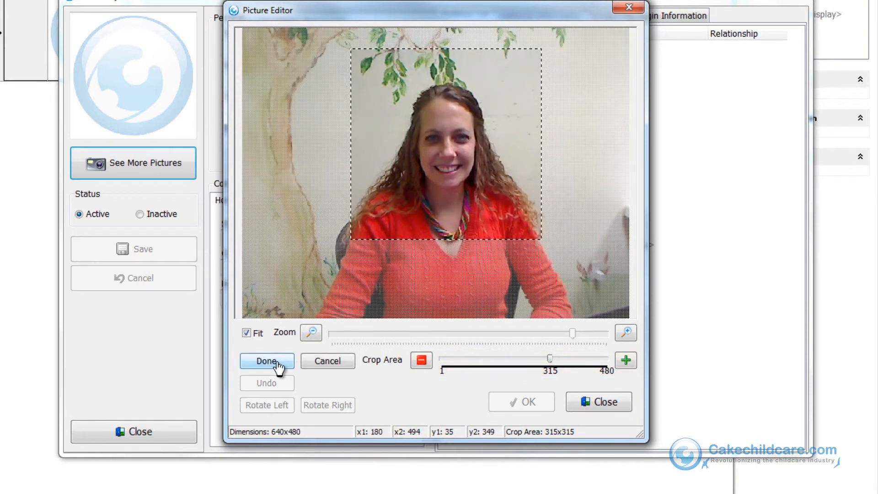
{"action": "left_click", "coordinate": [267, 361]}
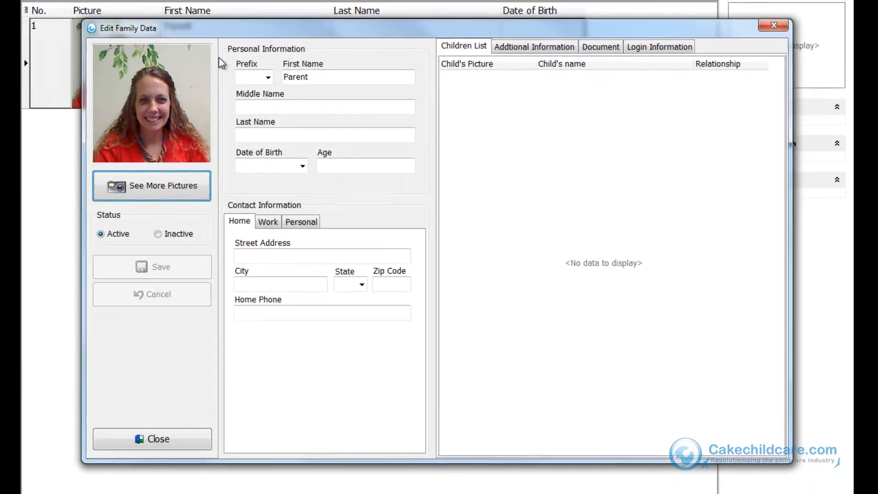
Load and crop the woman-holding-baby photo for Parent, then close the profile
{"action": "left_click", "coordinate": [151, 185]}
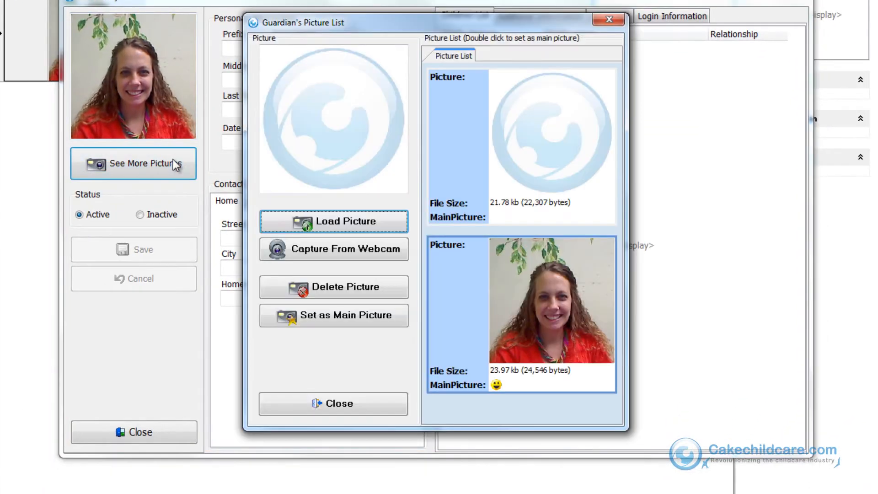
{"action": "left_click", "coordinate": [334, 221]}
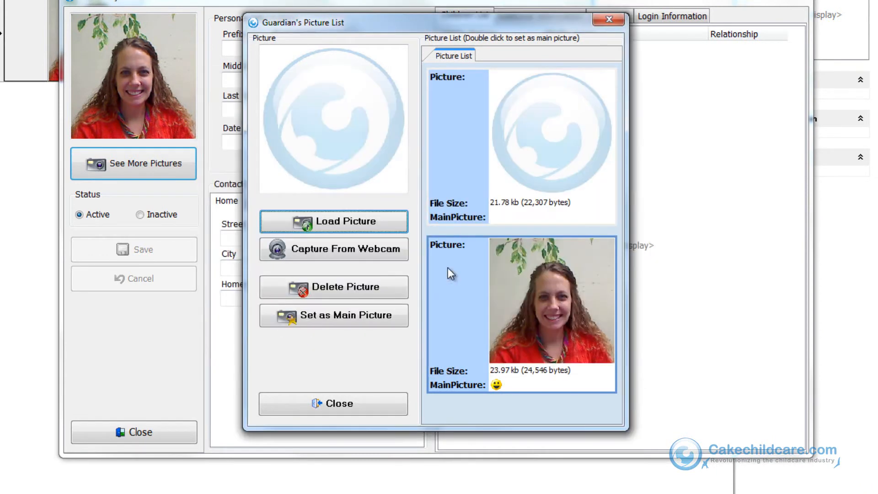
{"action": "left_click", "coordinate": [333, 221]}
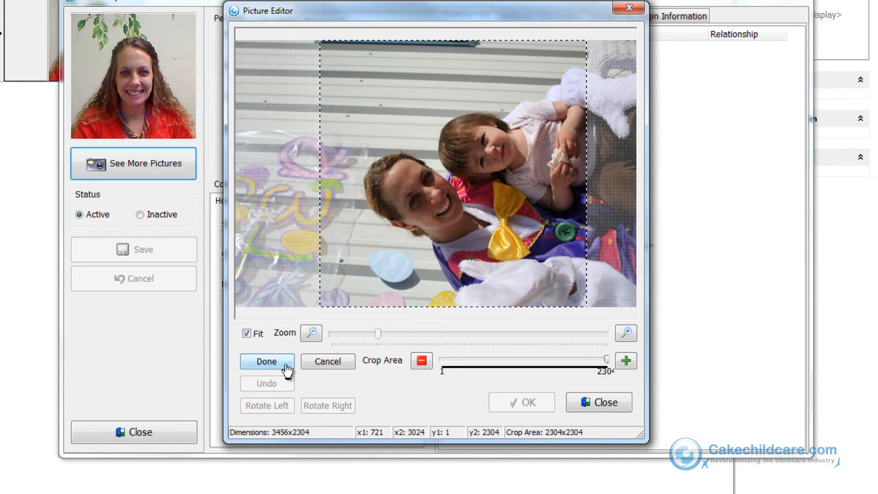
{"action": "left_click", "coordinate": [328, 405]}
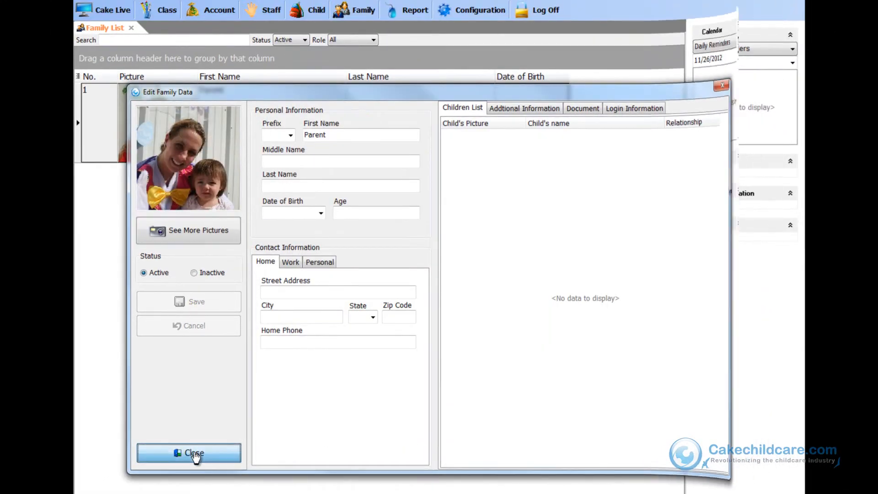
{"action": "left_click", "coordinate": [189, 452]}
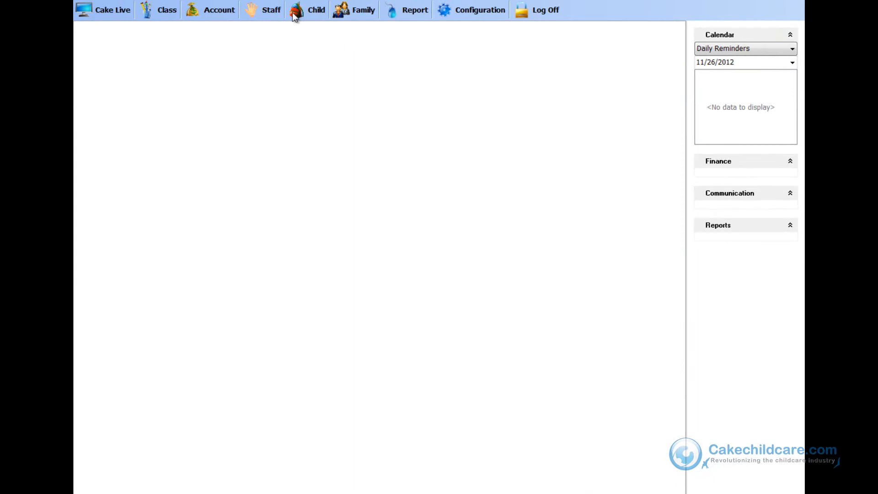
Open Kid's picture list from the Child section and start a webcam capture
{"action": "left_click", "coordinate": [316, 9]}
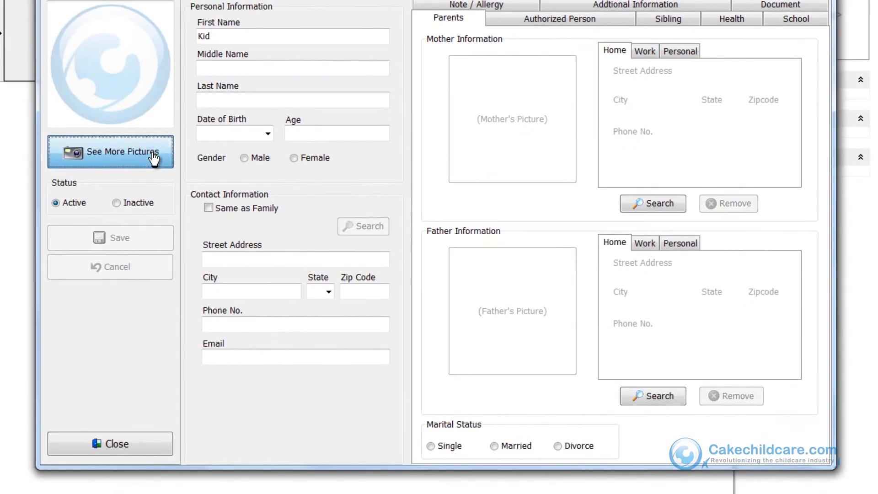
{"action": "left_click", "coordinate": [110, 152]}
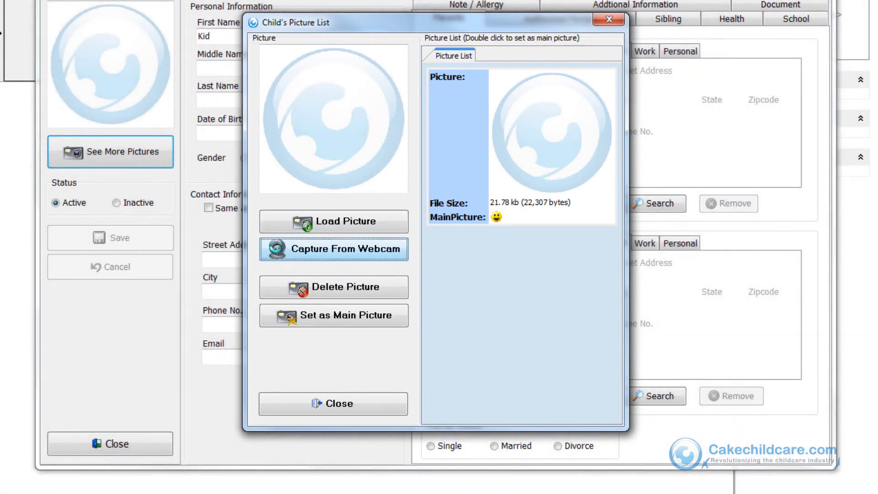
{"action": "left_click", "coordinate": [334, 249]}
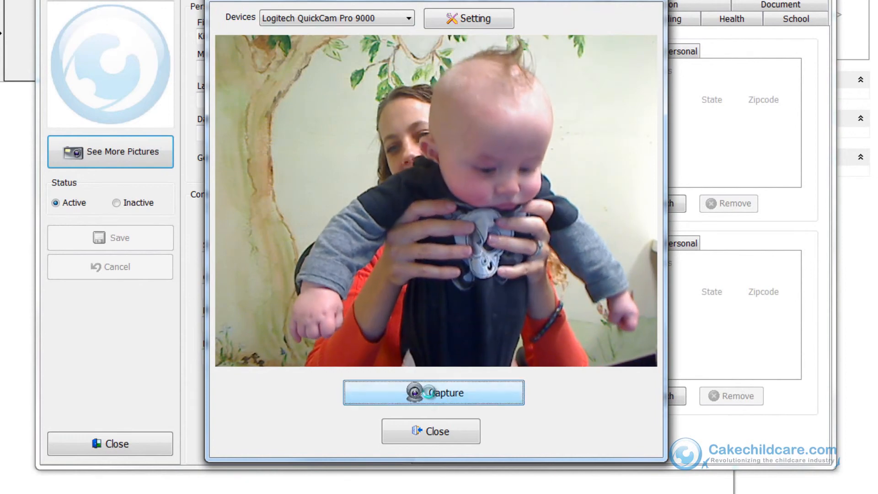
Snap the baby, crop the square closely around its face, and accept
{"action": "left_click", "coordinate": [433, 392]}
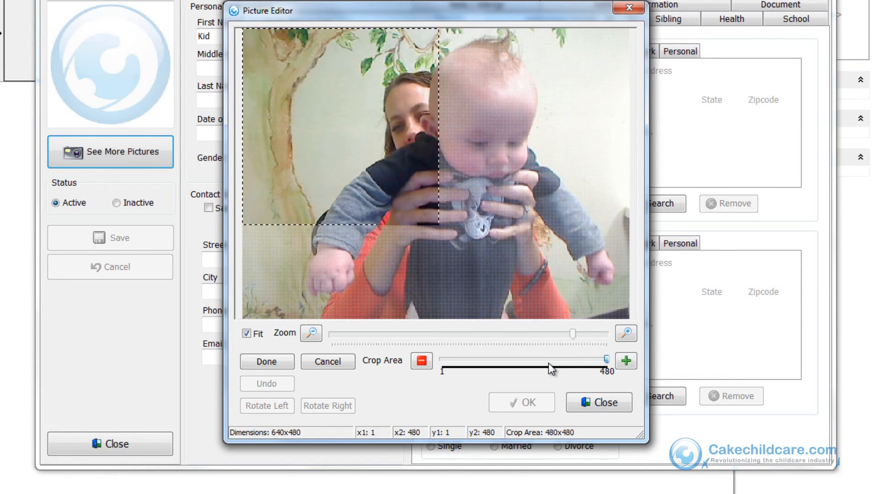
{"action": "left_click_drag", "start_coordinate": [604, 358], "coordinate": [548, 358]}
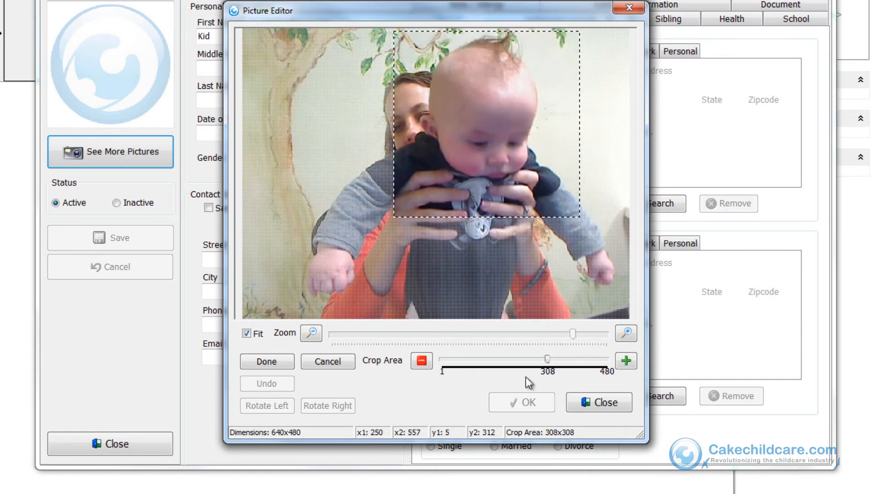
{"action": "left_click", "coordinate": [266, 362]}
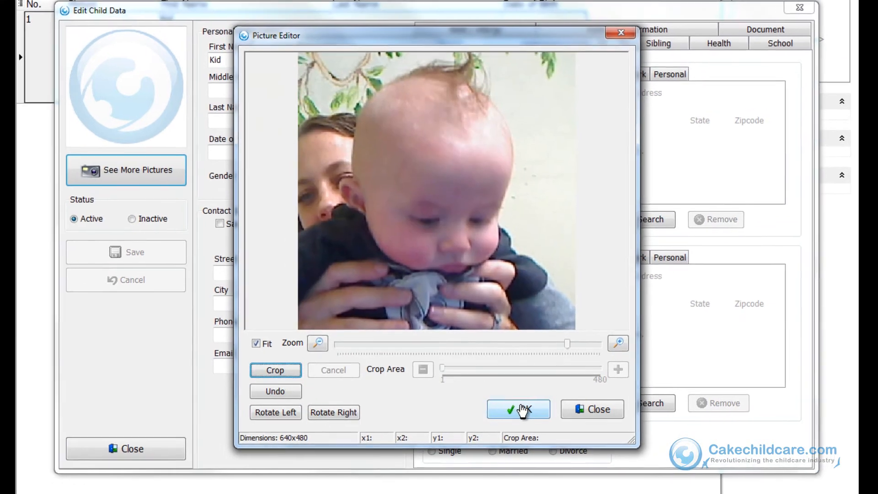
{"action": "left_click", "coordinate": [518, 409]}
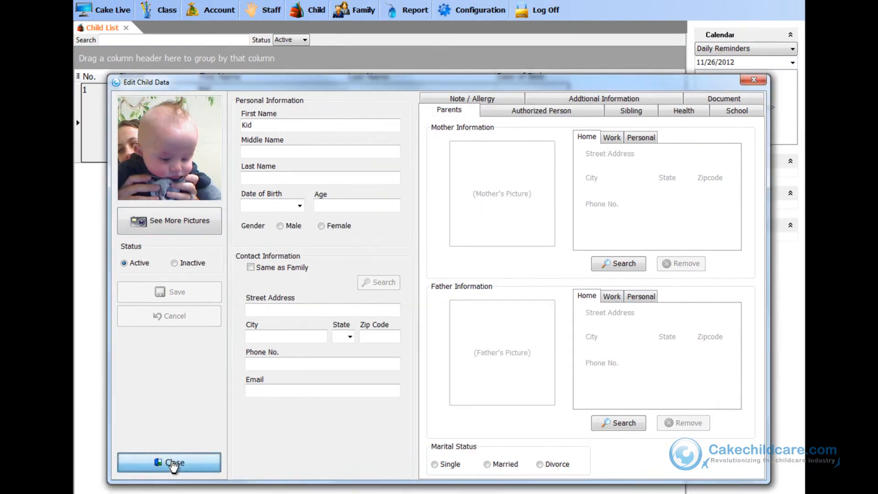
Load the kid photo file and crop a smaller square around the baby's head
{"action": "left_click", "coordinate": [170, 462]}
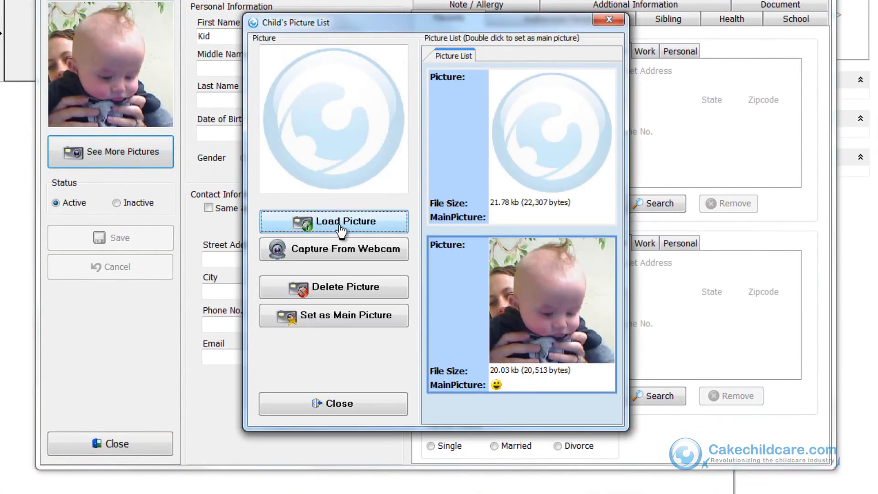
{"action": "left_click", "coordinate": [334, 220]}
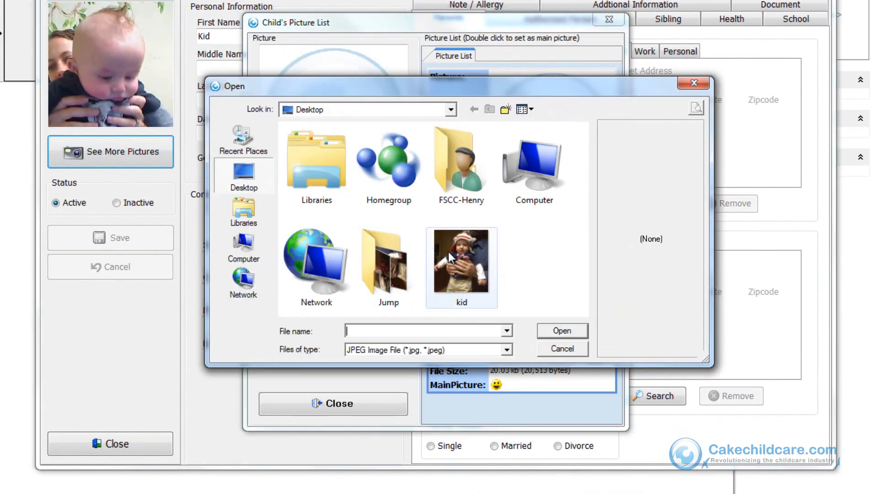
{"action": "double_click", "coordinate": [461, 264]}
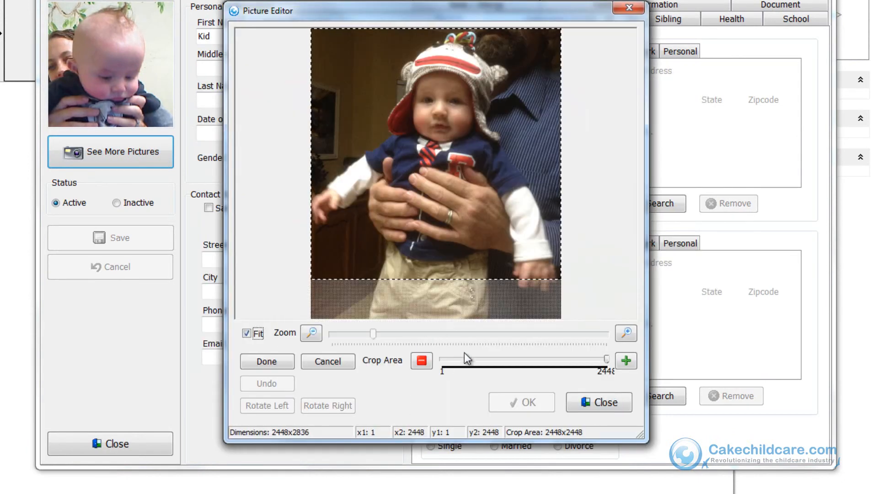
{"action": "left_click_drag", "start_coordinate": [462, 360], "coordinate": [605, 360]}
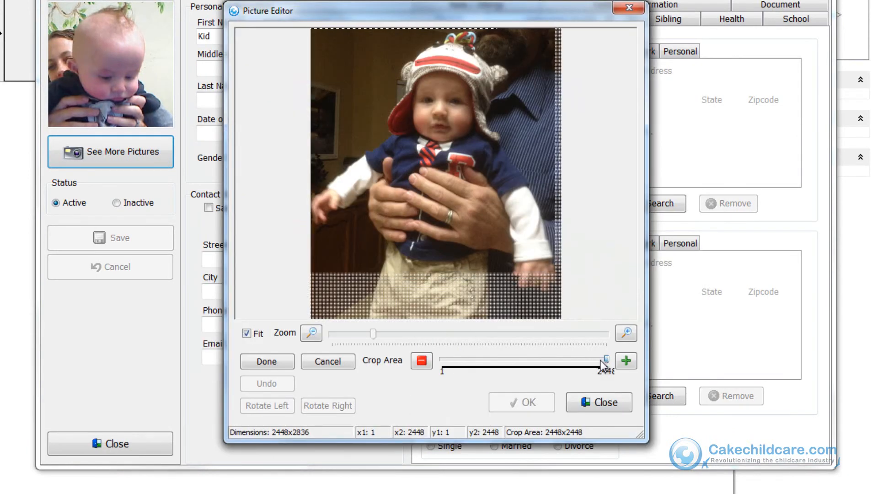
{"action": "left_click_drag", "start_coordinate": [604, 360], "coordinate": [571, 360]}
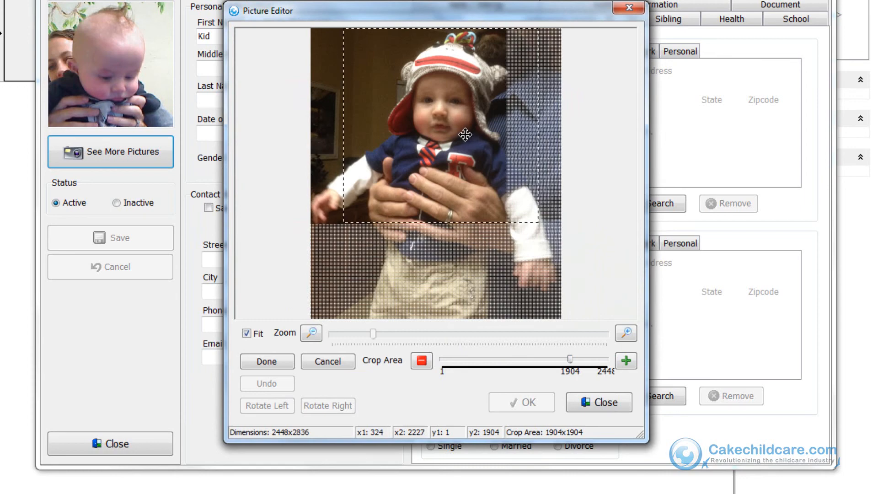
{"action": "left_click", "coordinate": [267, 361]}
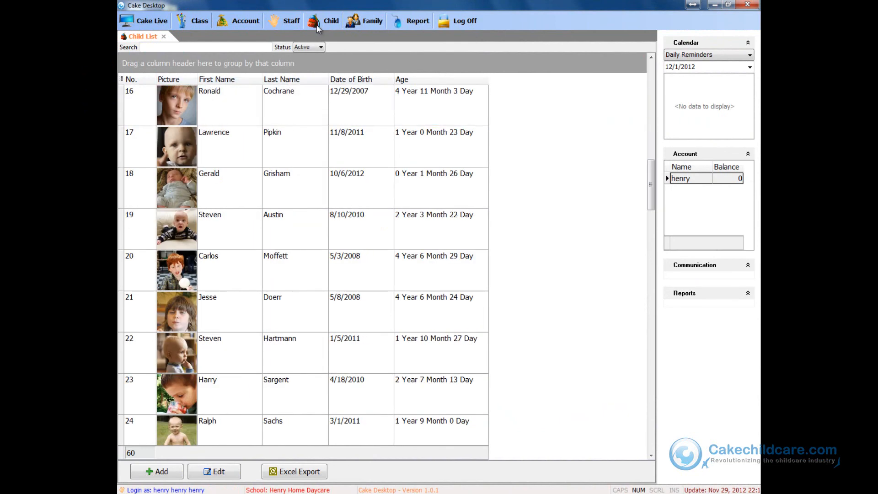
{"action": "scroll", "scroll_direction": "down", "scroll_amount": 3}
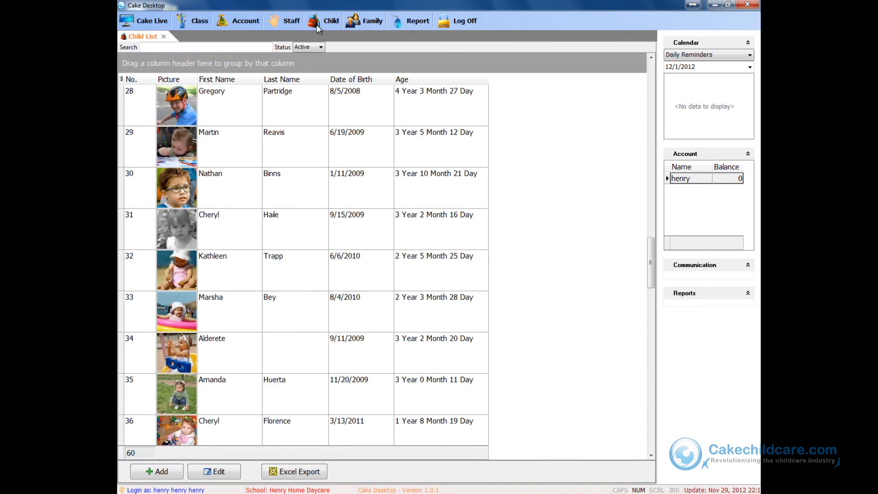
{"action": "scroll", "scroll_direction": "down", "scroll_amount": 3}
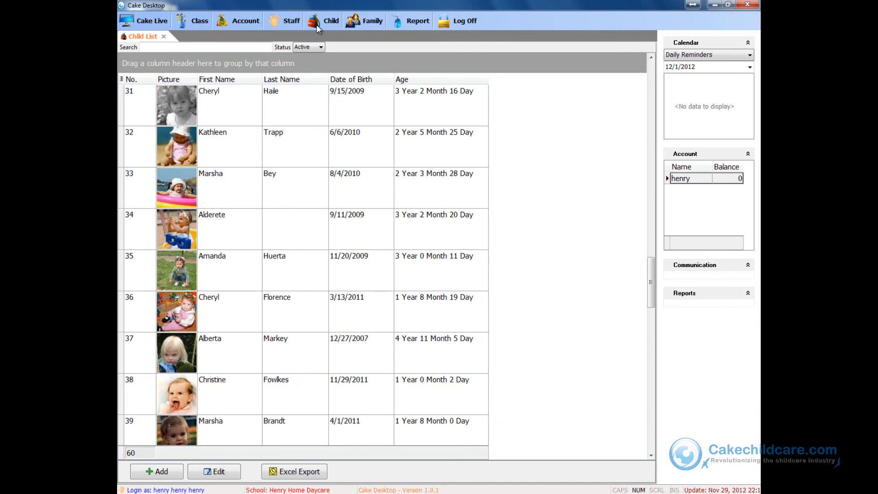